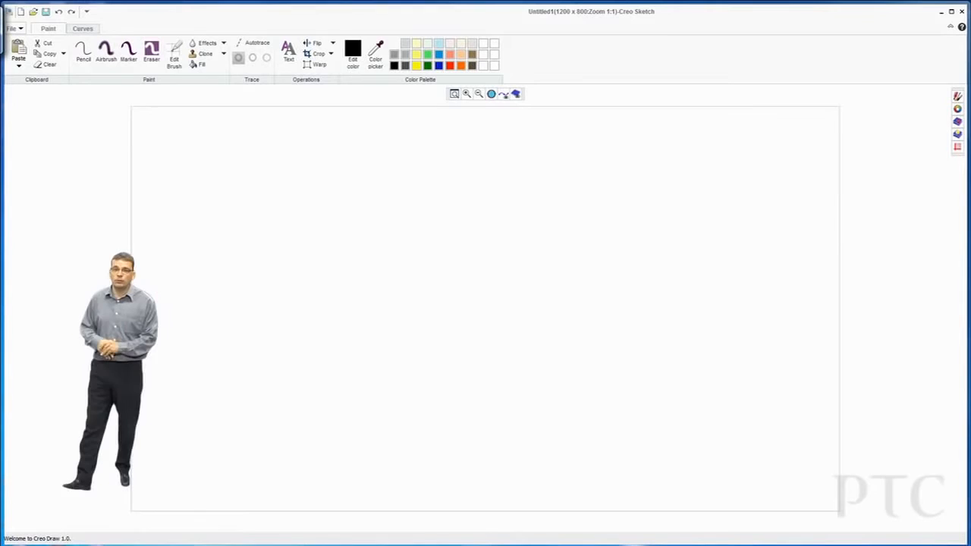
Rough out the wing mirror outline freehand with the Pencil tool.
{"action": "left_click", "coordinate": [84, 51]}
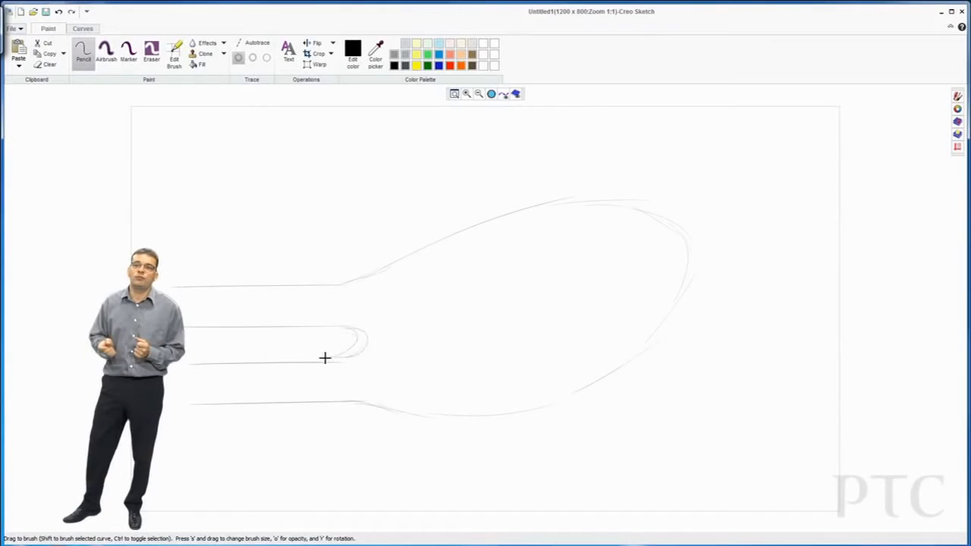
{"action": "left_click_drag", "start_coordinate": [325, 357], "coordinate": [594, 345]}
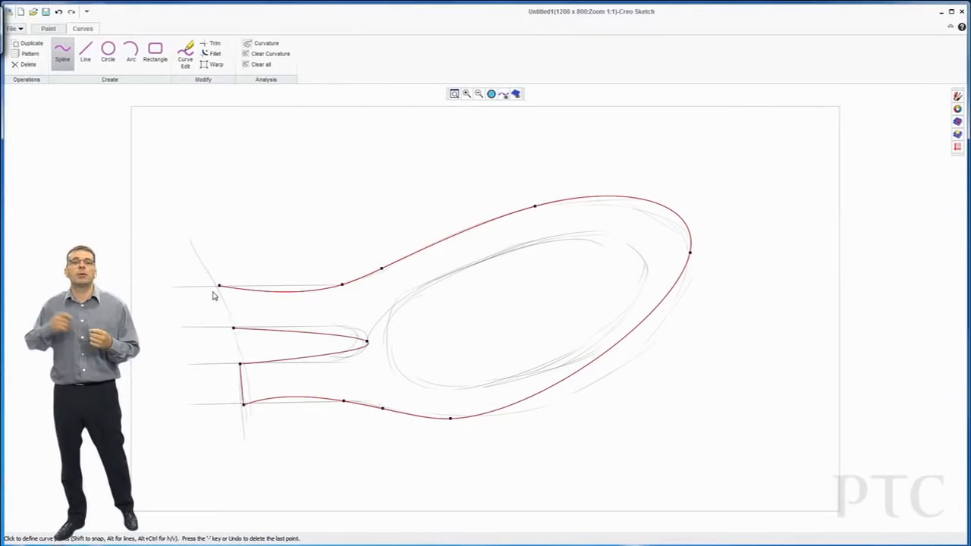
Place spline points along the outer outline and adjust a point's tangent with Curve Edit.
{"action": "left_click", "coordinate": [185, 53]}
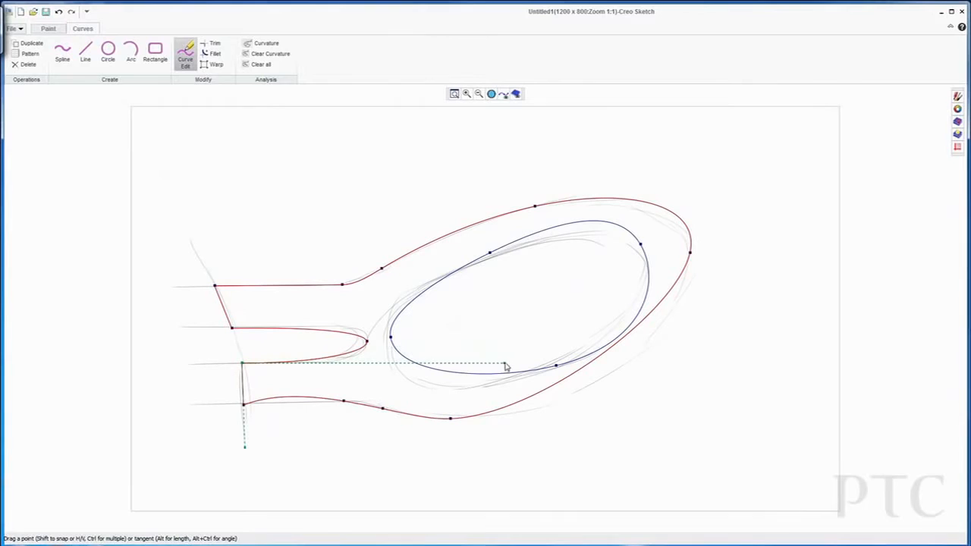
{"action": "left_click_drag", "start_coordinate": [504, 364], "coordinate": [245, 409]}
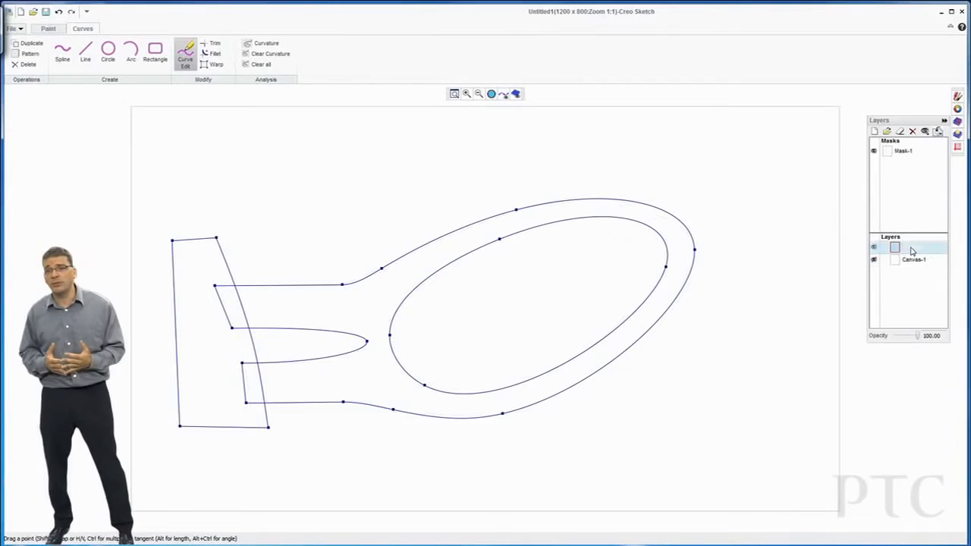
Close the Layers panel to start blue airbrush shading of the housing.
{"action": "left_click", "coordinate": [48, 28]}
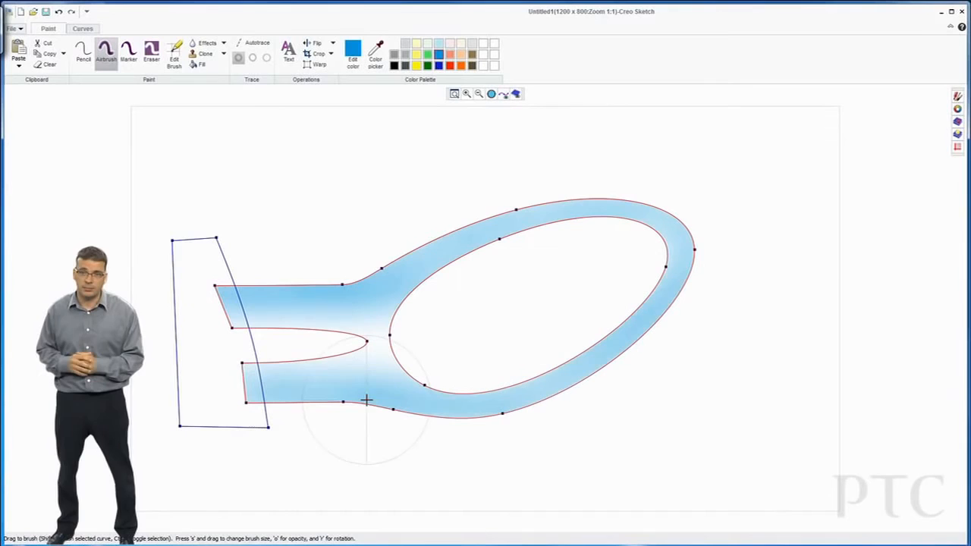
Deepen the blue airbrush shading along the housing and stem edges.
{"action": "left_click", "coordinate": [151, 50]}
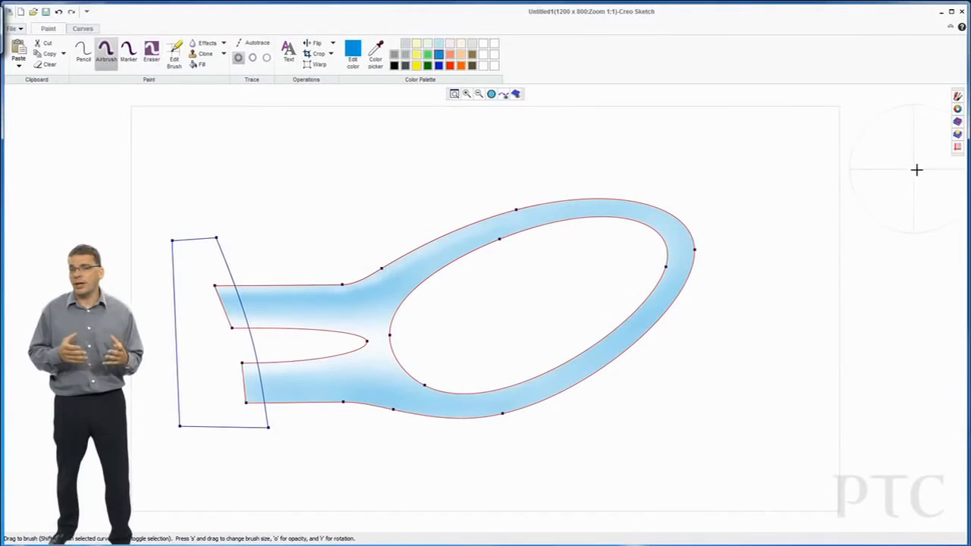
{"action": "left_click", "coordinate": [114, 28]}
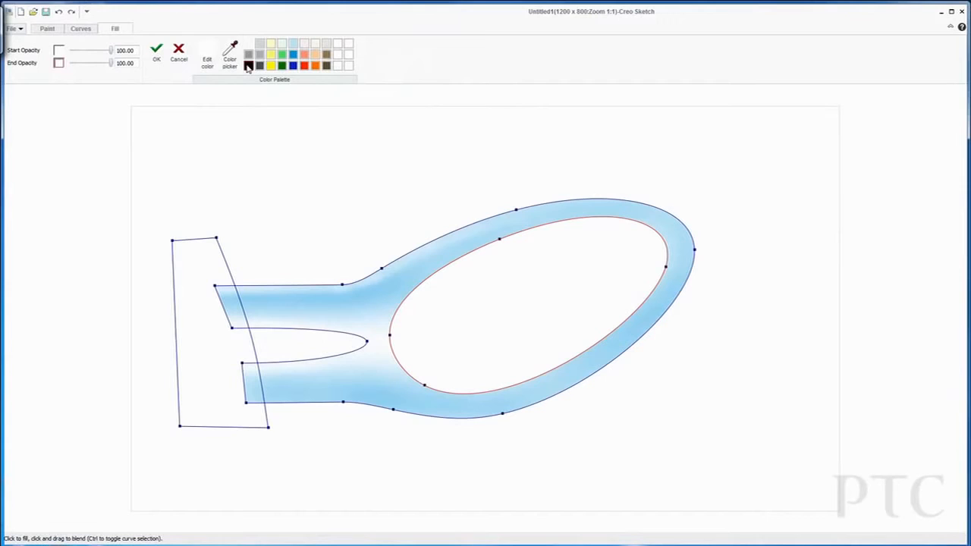
Pick black from the palette for the glass gradient fill.
{"action": "left_click", "coordinate": [248, 66]}
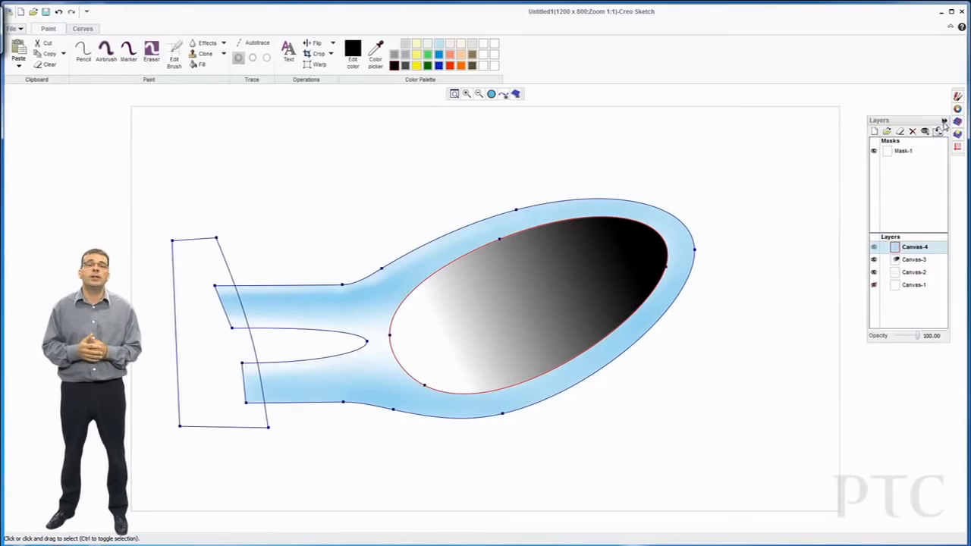
Close the Layers panel to brush blue onto the mounting base.
{"action": "left_click", "coordinate": [106, 49]}
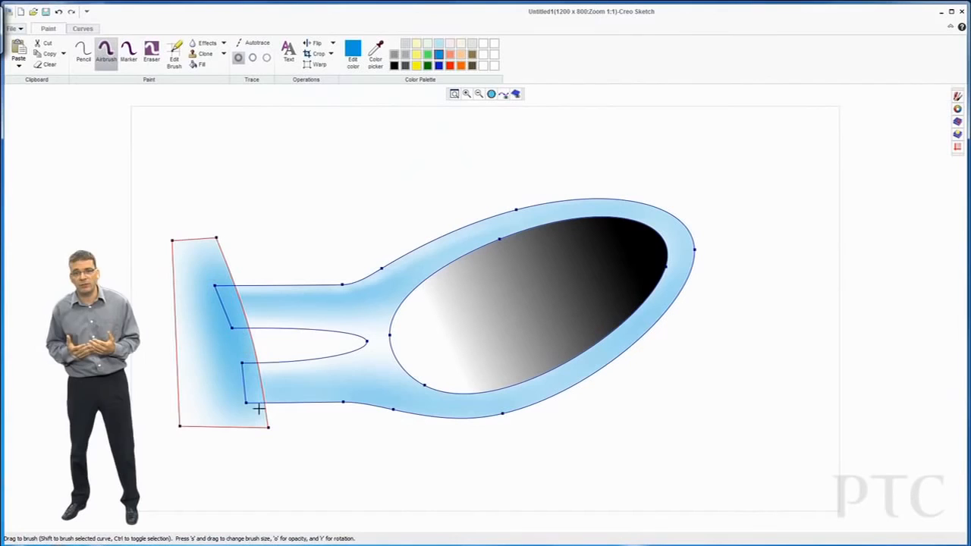
Open the Layers panel and select the Canvas-2 layer.
{"action": "left_click", "coordinate": [83, 53]}
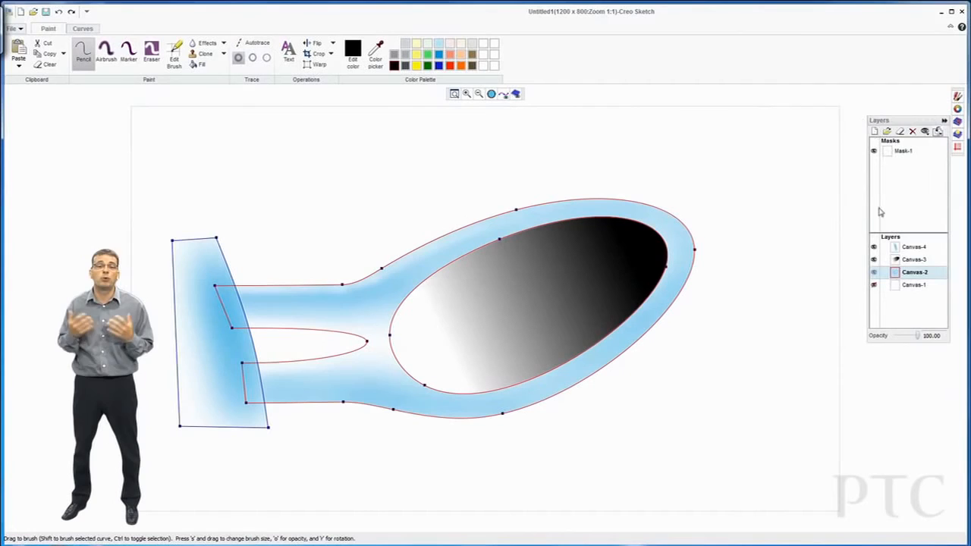
Airbrush a soft grey shadow beneath the mirror.
{"action": "left_click", "coordinate": [151, 49]}
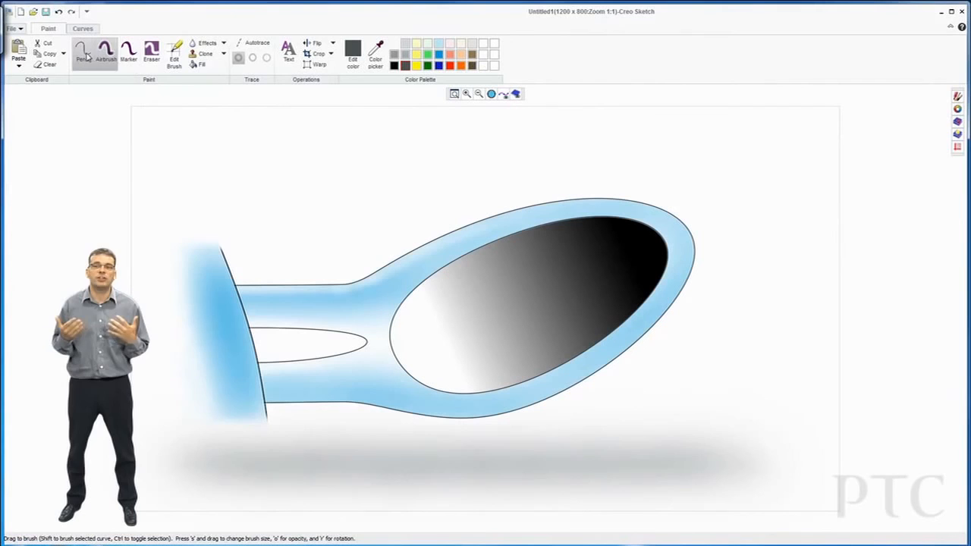
Place a 'Creo Sketch' text label and give it a blue colour.
{"action": "left_click", "coordinate": [115, 28]}
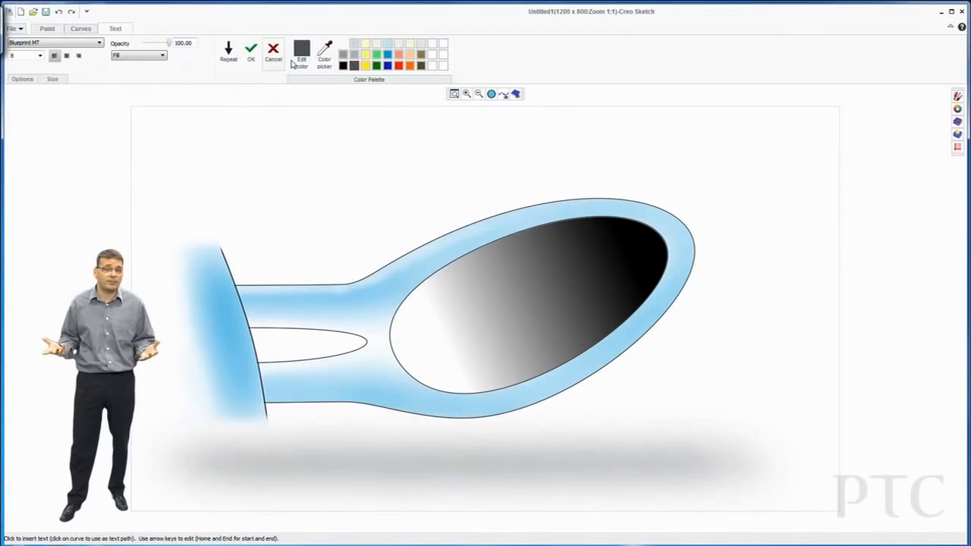
{"action": "left_click", "coordinate": [301, 53]}
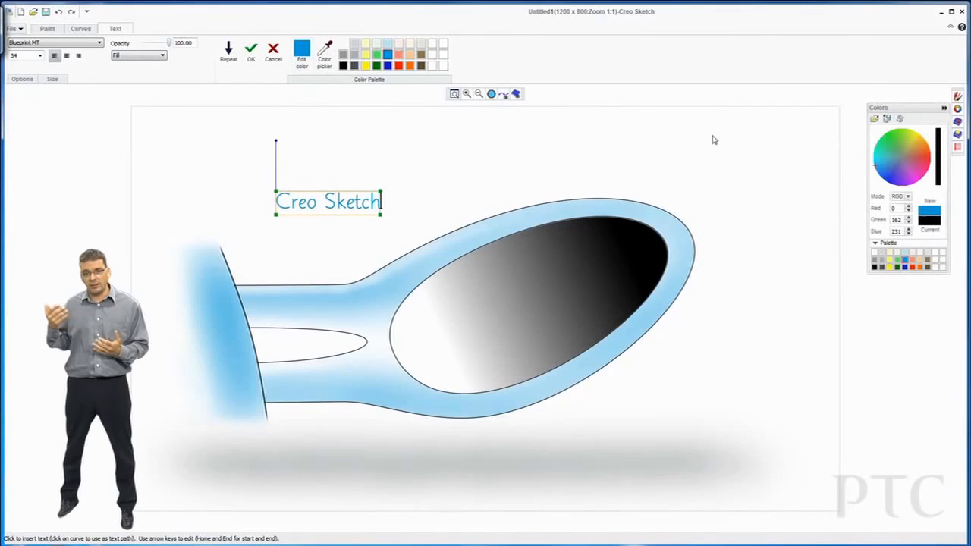